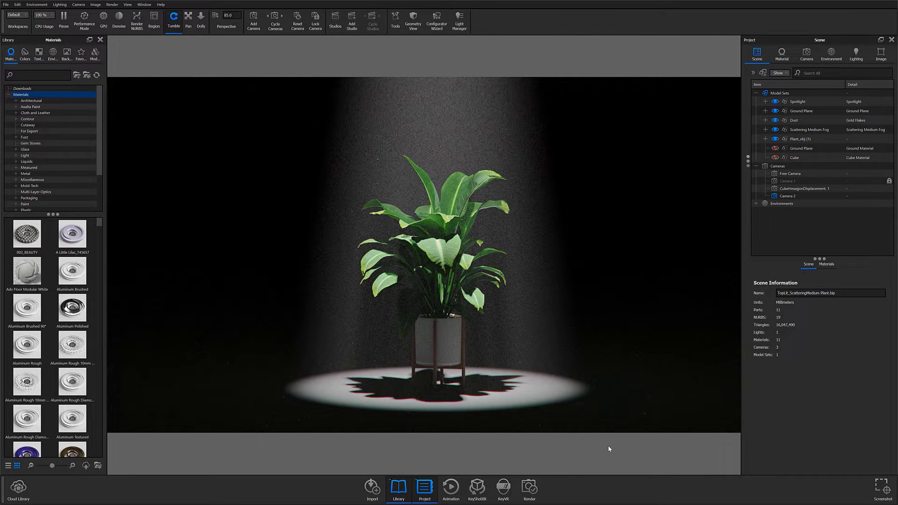
Show the Photographic Image Style with Bloom, Vignette and Chromatic Aberration in the Image settings.
{"action": "left_click", "coordinate": [807, 52]}
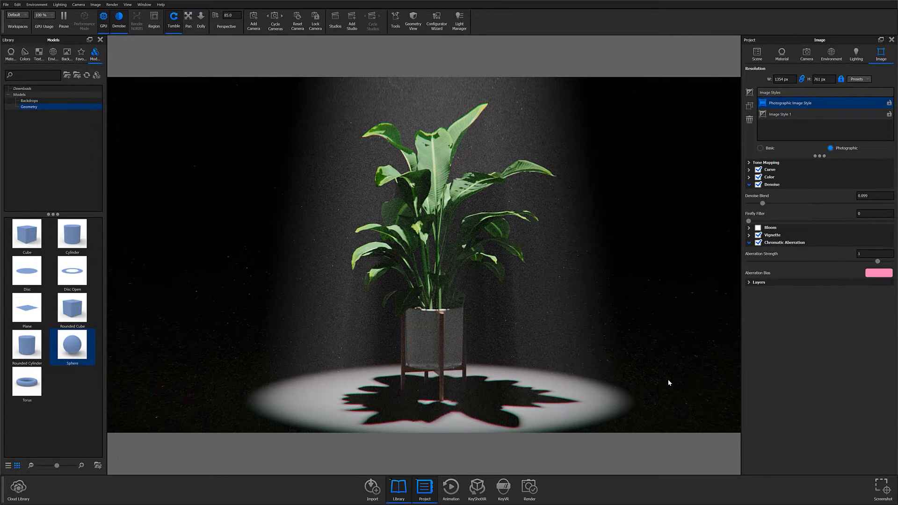
Show the Ground Plane in the Scene tree and browse the Light > Spotlight material presets.
{"action": "left_click", "coordinate": [756, 52]}
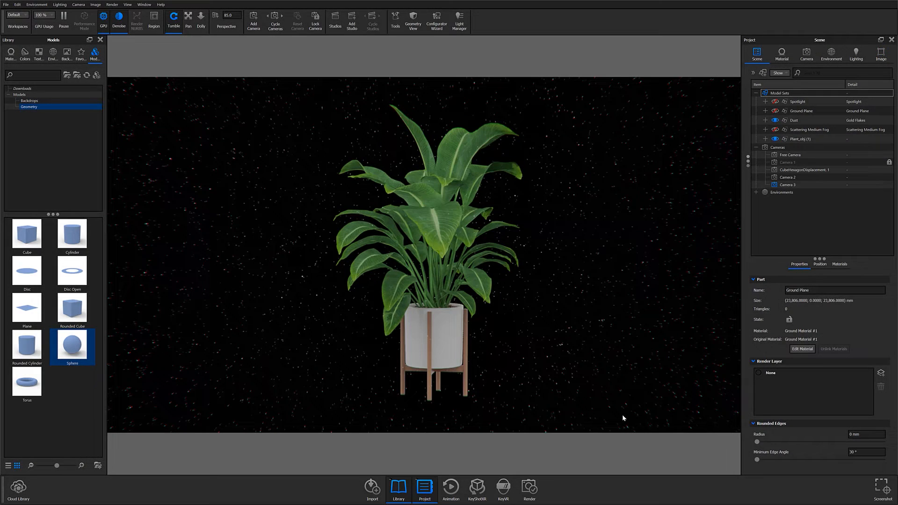
{"action": "mouse_move", "coordinate": [354, 378]}
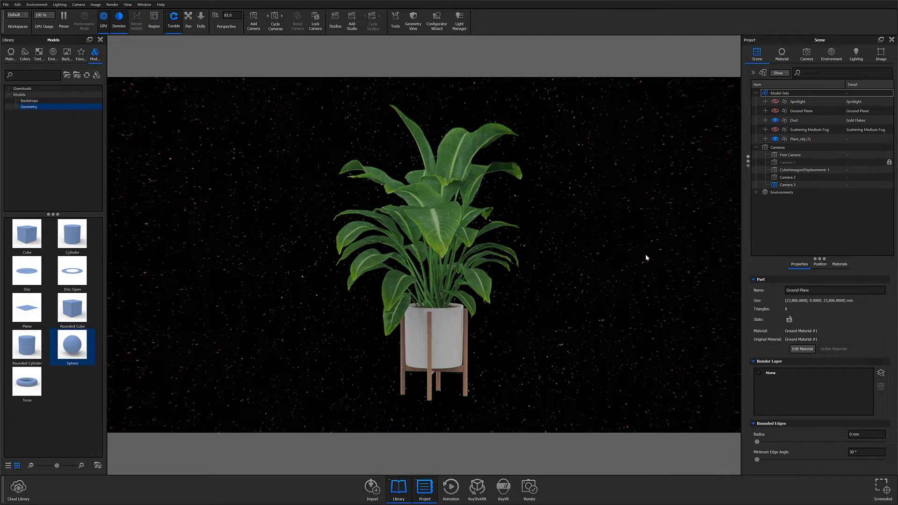
{"action": "left_click", "coordinate": [775, 110]}
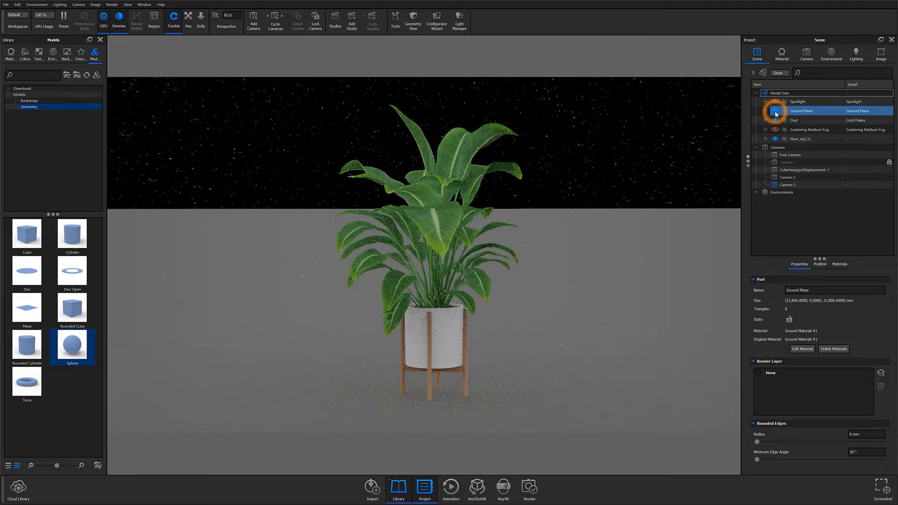
{"action": "left_click", "coordinate": [775, 111]}
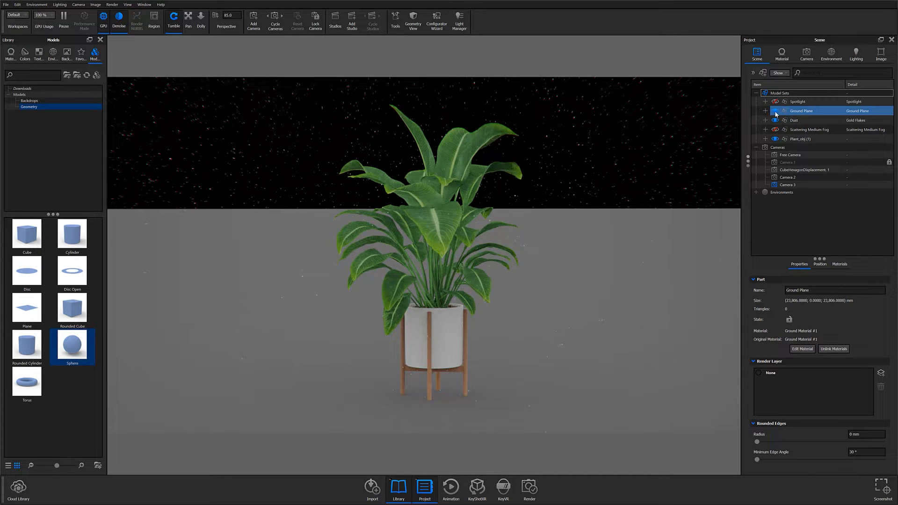
{"action": "left_click", "coordinate": [798, 101]}
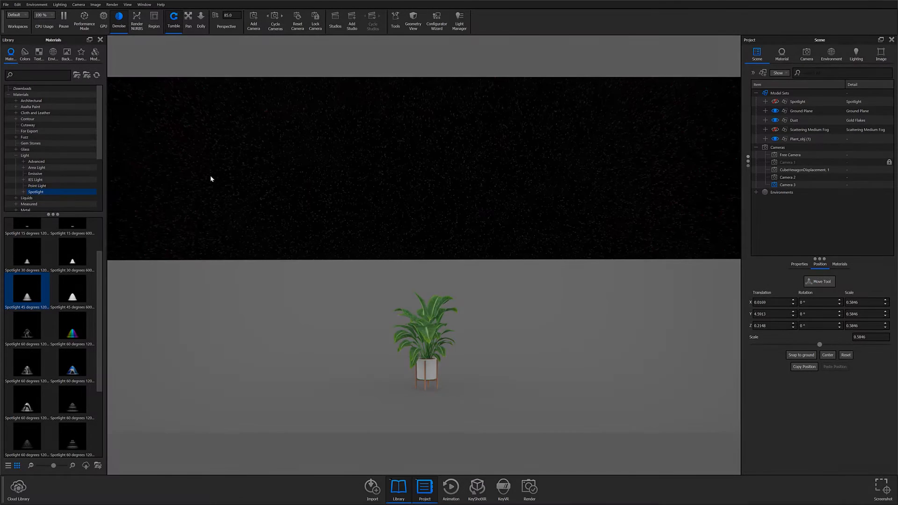
Add a Spotlight raised high above the plant with its power set, then a Geometry Cube scaled to 20.
{"action": "left_click", "coordinate": [16, 5]}
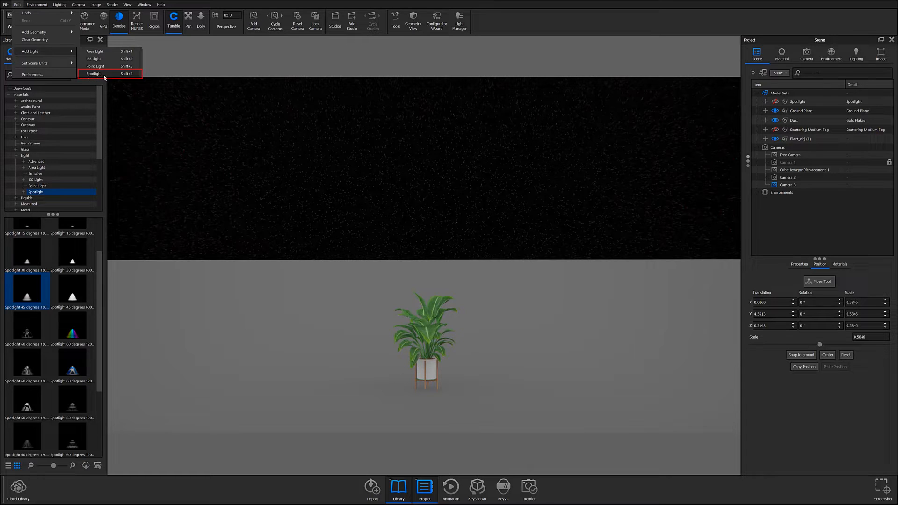
{"action": "left_click", "coordinate": [93, 73]}
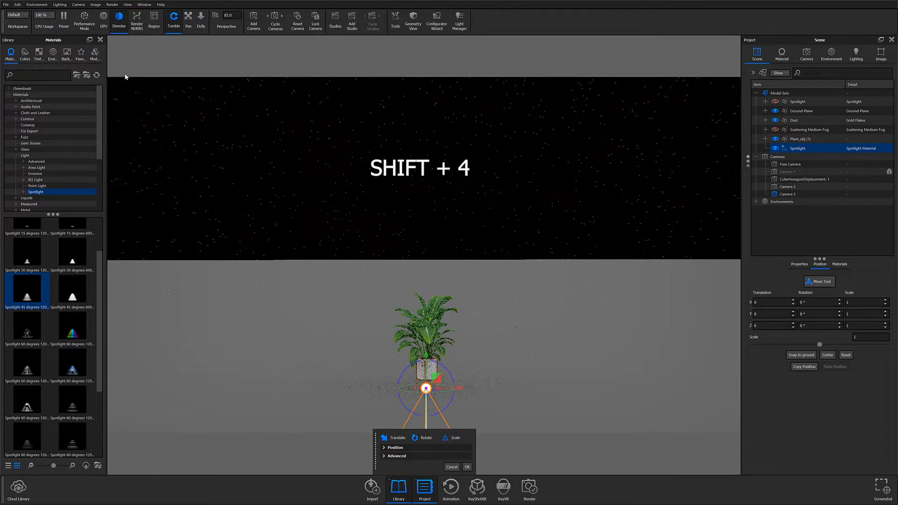
{"action": "left_click_drag", "start_coordinate": [426, 390], "coordinate": [425, 359]}
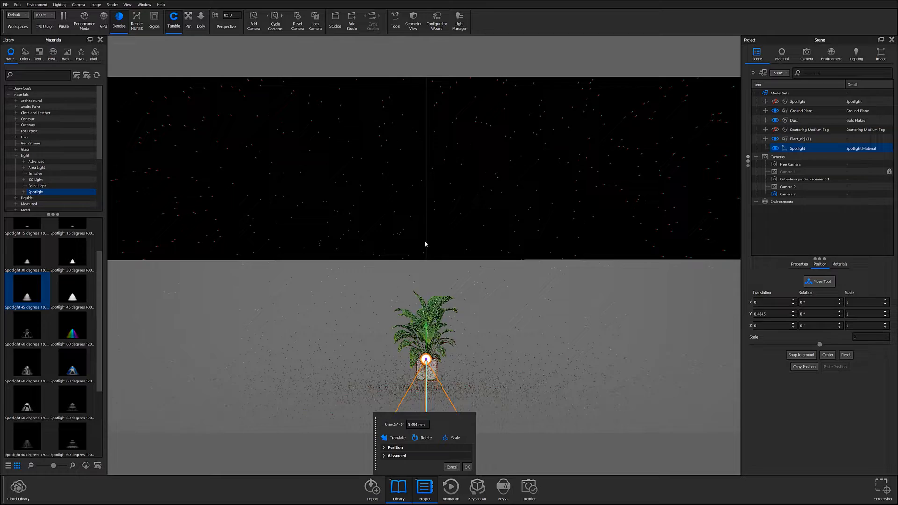
{"action": "left_click", "coordinate": [782, 53]}
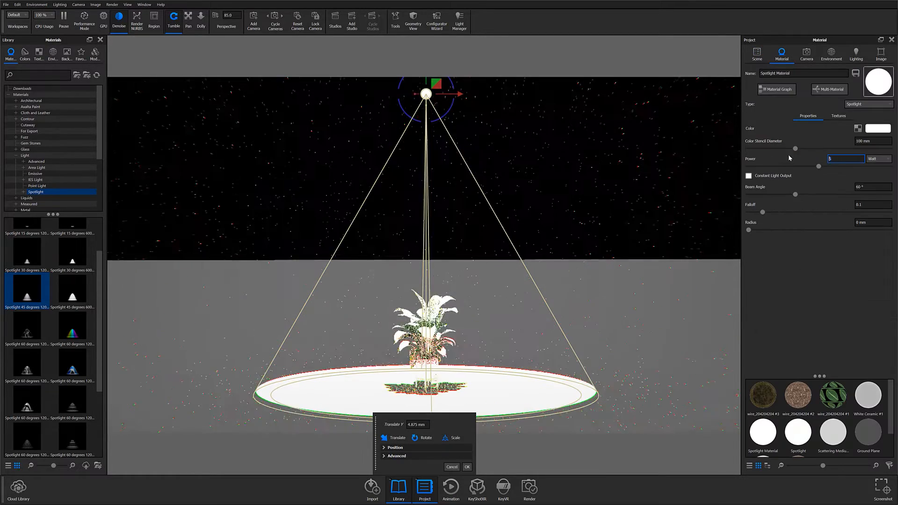
{"action": "left_click", "coordinate": [756, 53]}
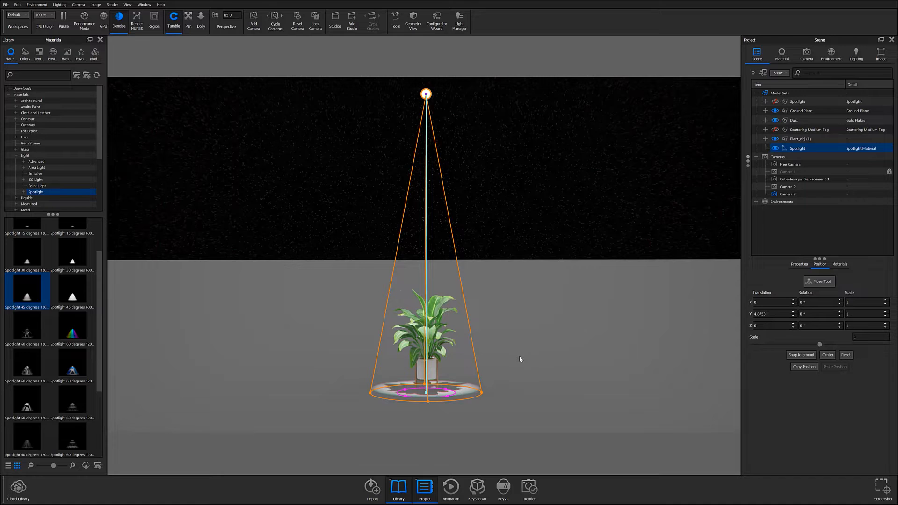
{"action": "mouse_move", "coordinate": [103, 68]}
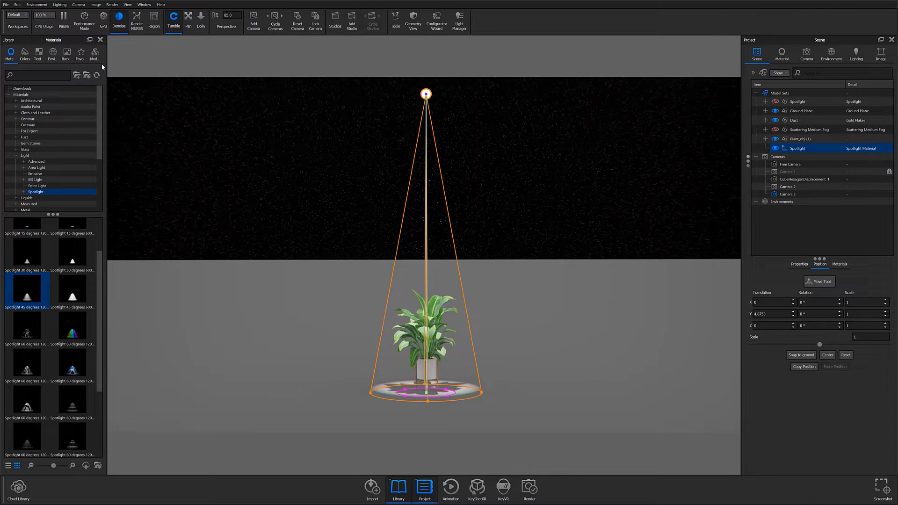
{"action": "left_click", "coordinate": [95, 54]}
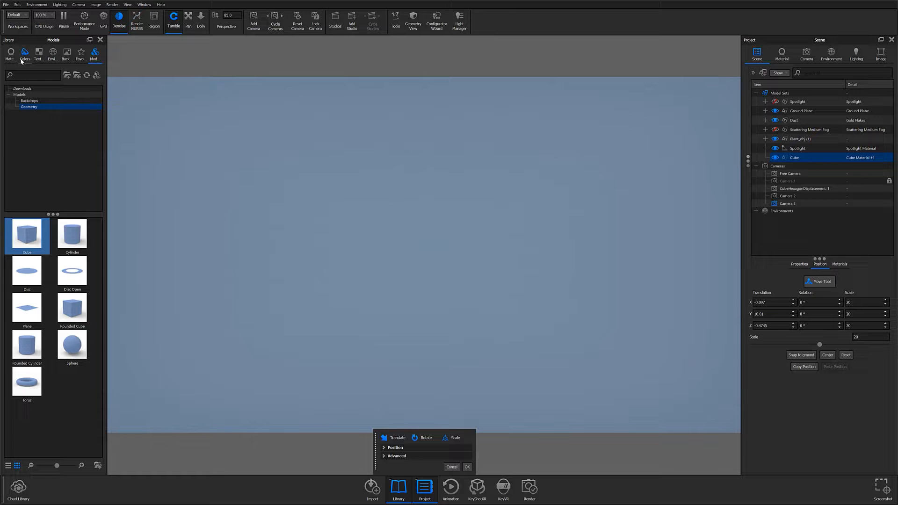
Change the cube's material type and apply Scattering Medium Fog Basic so the beam becomes visible.
{"action": "left_click", "coordinate": [10, 53]}
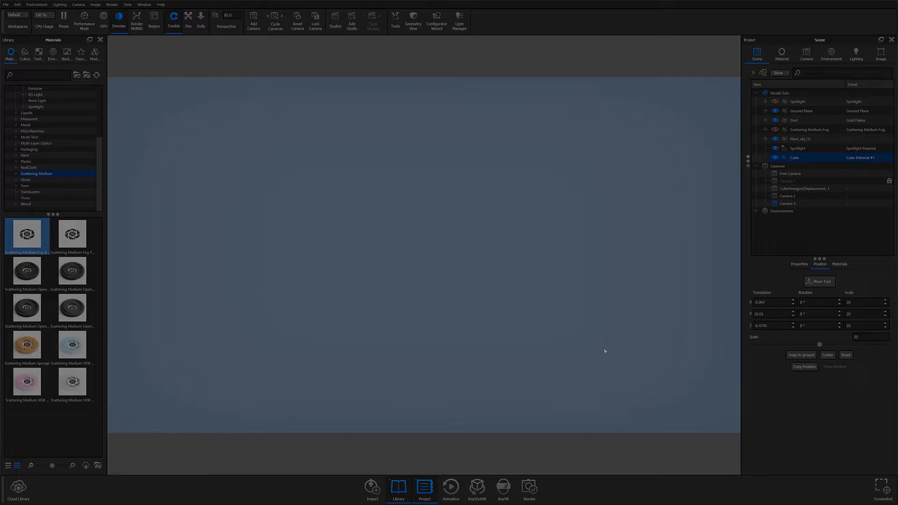
{"action": "left_click", "coordinate": [782, 52]}
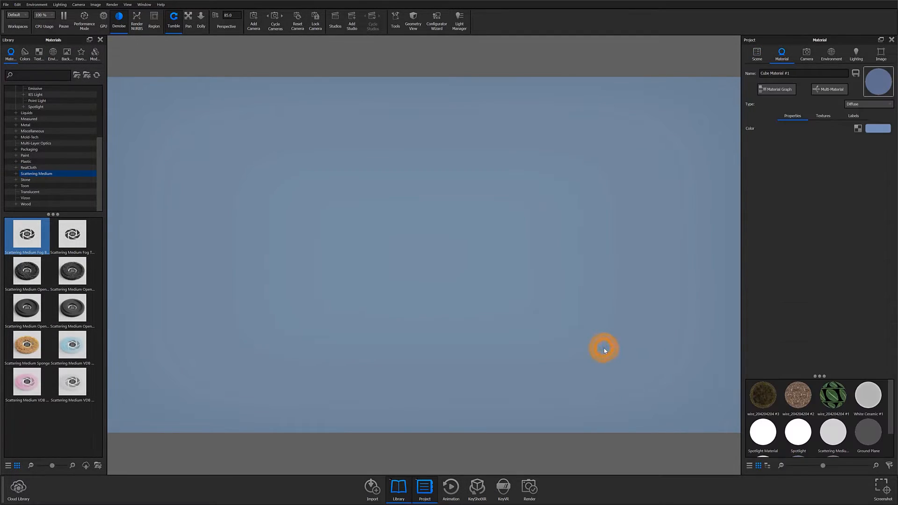
{"action": "left_click", "coordinate": [868, 104]}
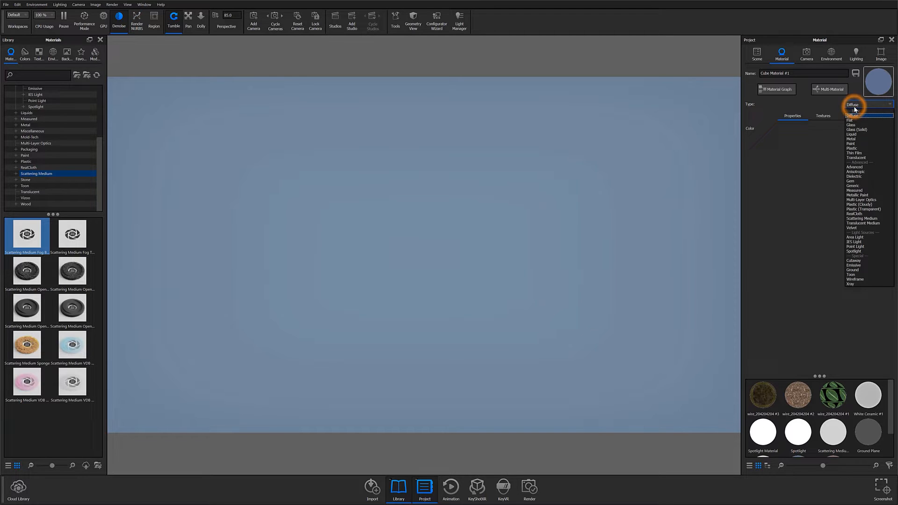
{"action": "mouse_move", "coordinate": [860, 219]}
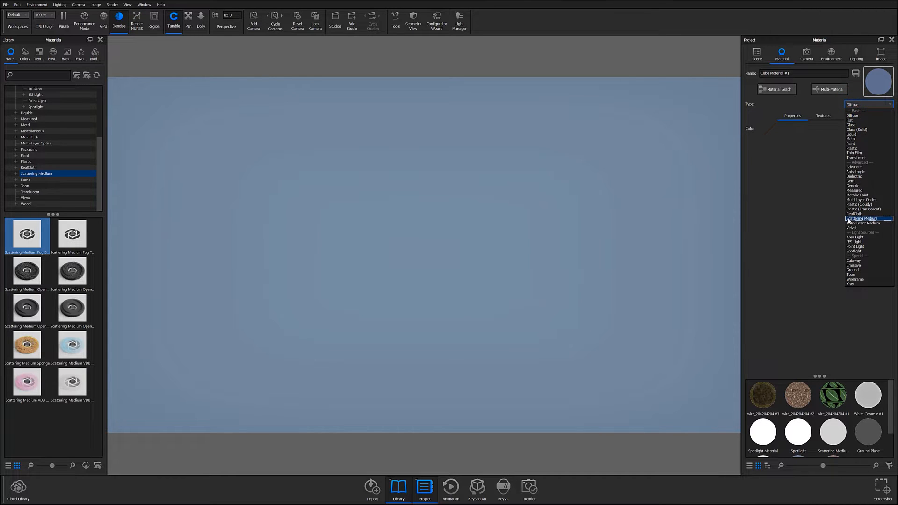
{"action": "left_click", "coordinate": [852, 116]}
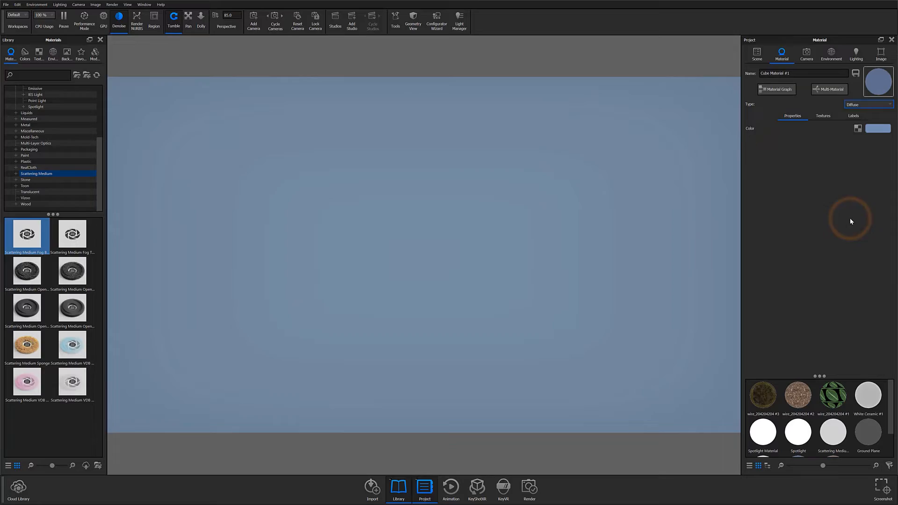
{"action": "double_click", "coordinate": [26, 234]}
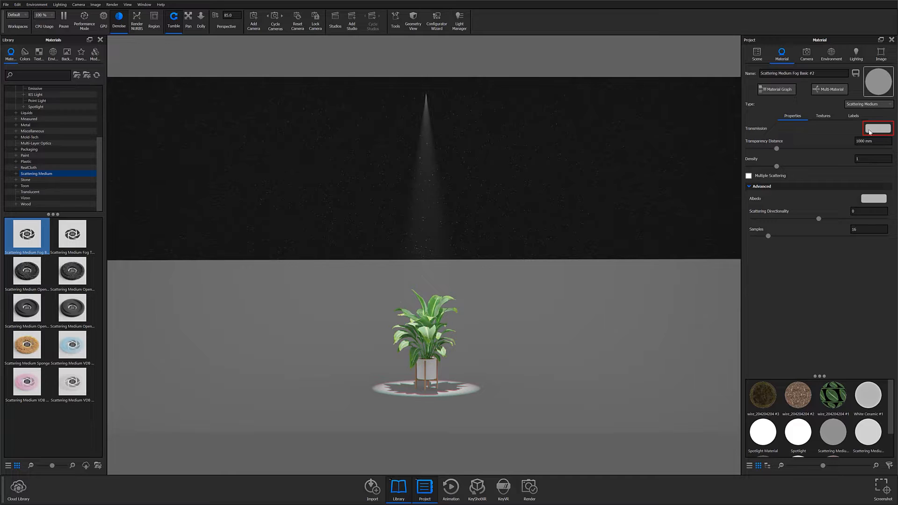
Try blue and reddish Transmission colours for the fog, then return it to neutral white.
{"action": "left_click", "coordinate": [874, 128]}
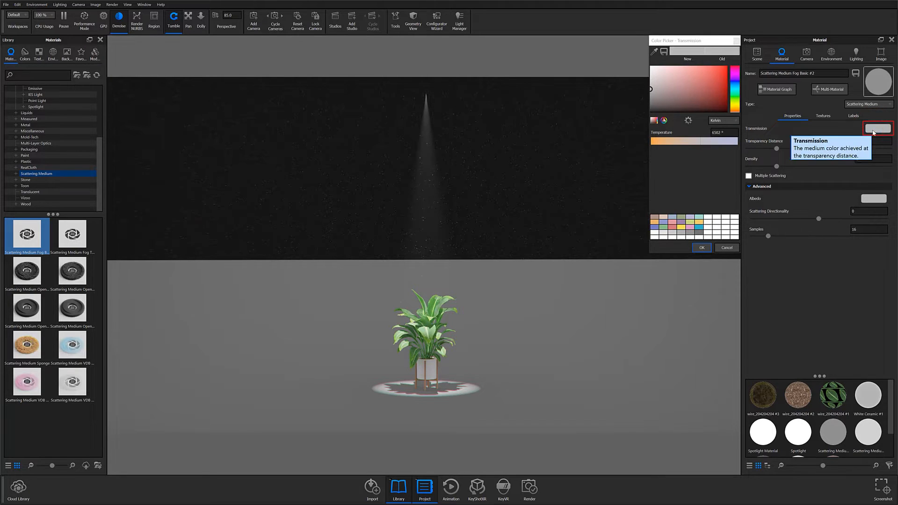
{"action": "left_click", "coordinate": [702, 247]}
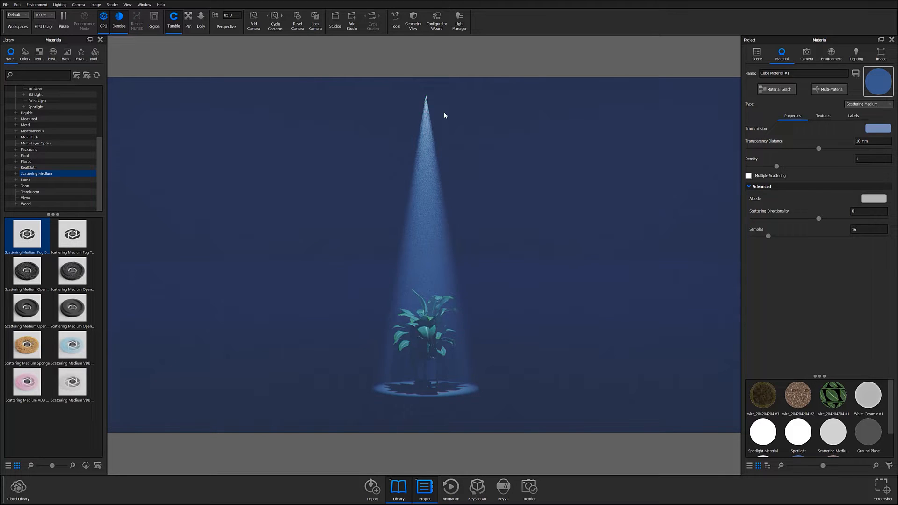
{"action": "left_click", "coordinate": [870, 128]}
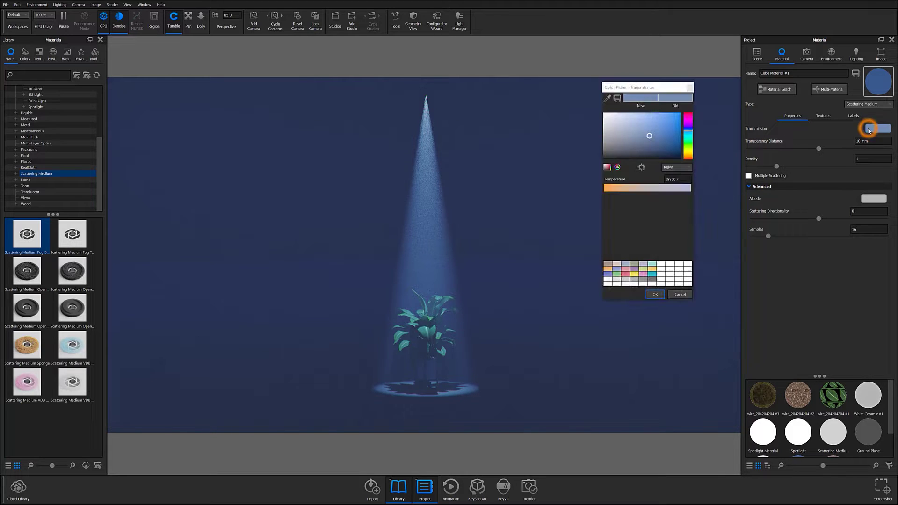
{"action": "left_click", "coordinate": [688, 116]}
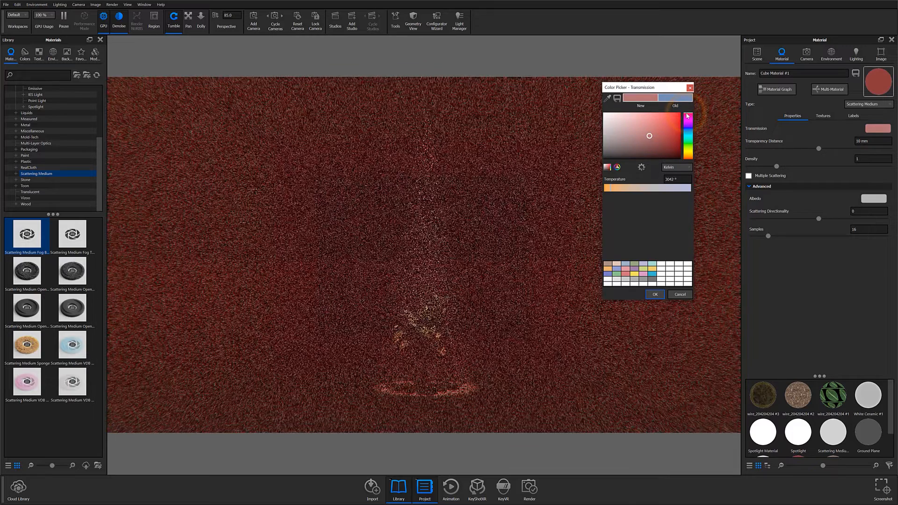
{"action": "left_click_drag", "start_coordinate": [688, 117], "coordinate": [687, 148]}
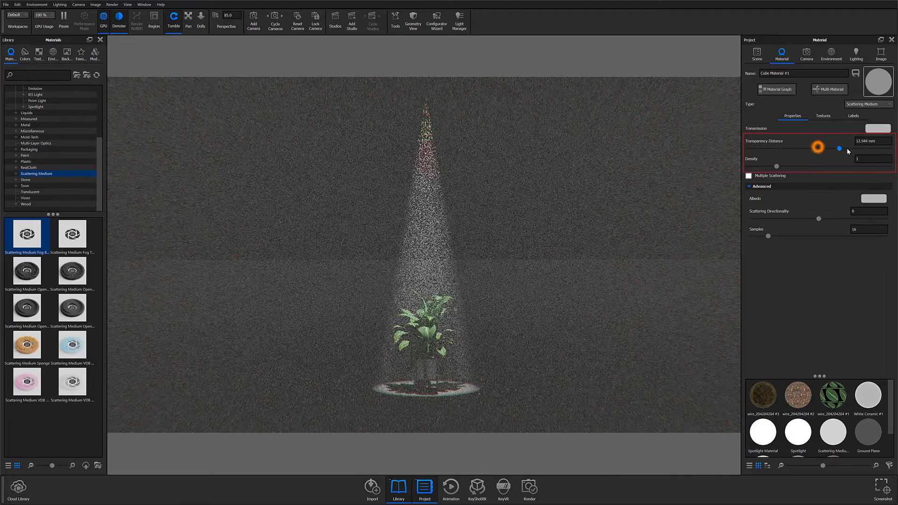
Raise Transparency Distance to 22 mm and settle the fog Density at 0.385.
{"action": "left_click_drag", "start_coordinate": [819, 147], "coordinate": [869, 148]}
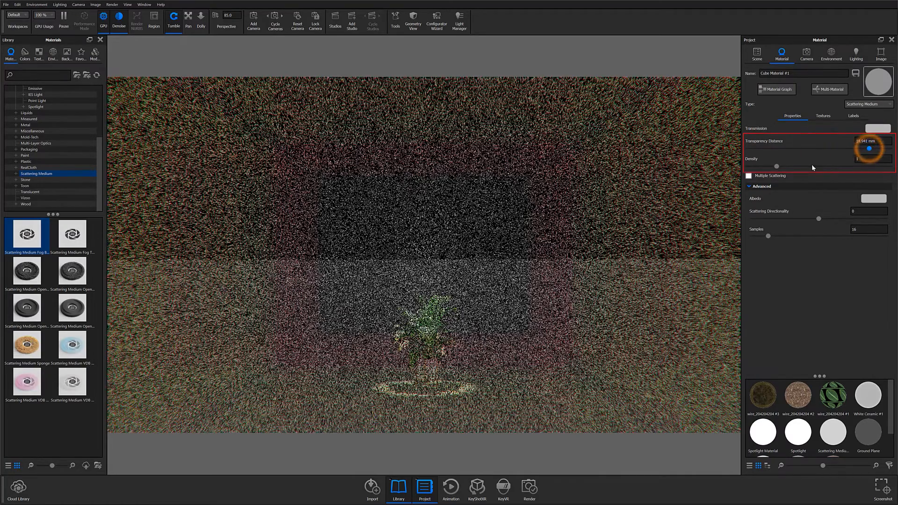
{"action": "left_click_drag", "start_coordinate": [777, 167], "coordinate": [833, 166]}
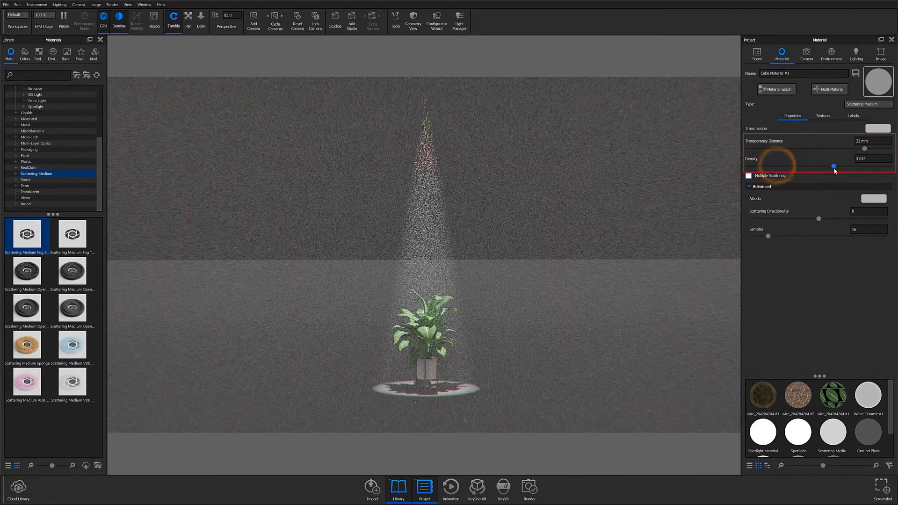
{"action": "left_click_drag", "start_coordinate": [833, 166], "coordinate": [777, 167]}
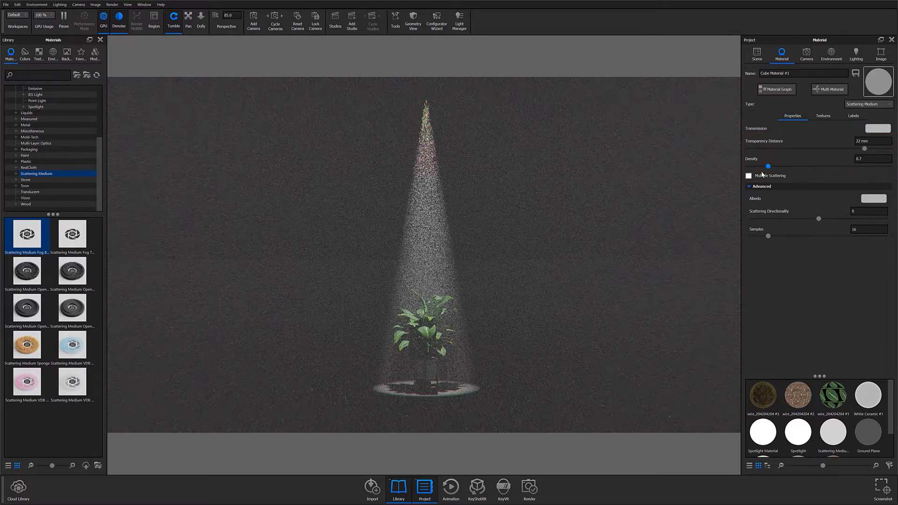
{"action": "left_click_drag", "start_coordinate": [775, 166], "coordinate": [757, 167]}
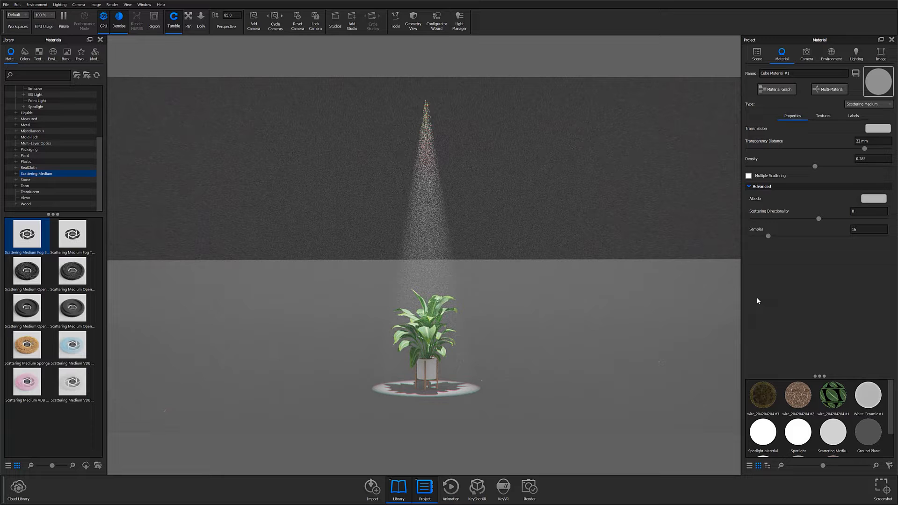
Enable Multiple Scattering and expand the Advanced scattering settings.
{"action": "left_click", "coordinate": [748, 176]}
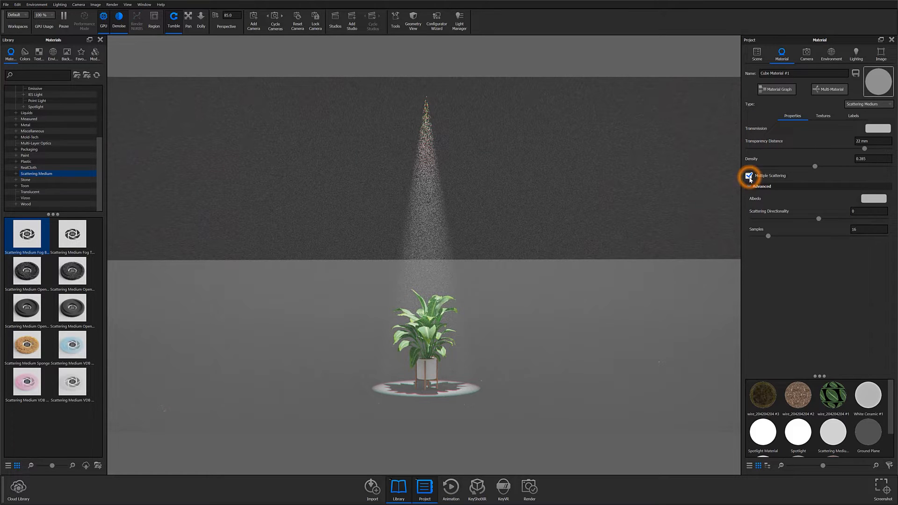
{"action": "mouse_move", "coordinate": [751, 178]}
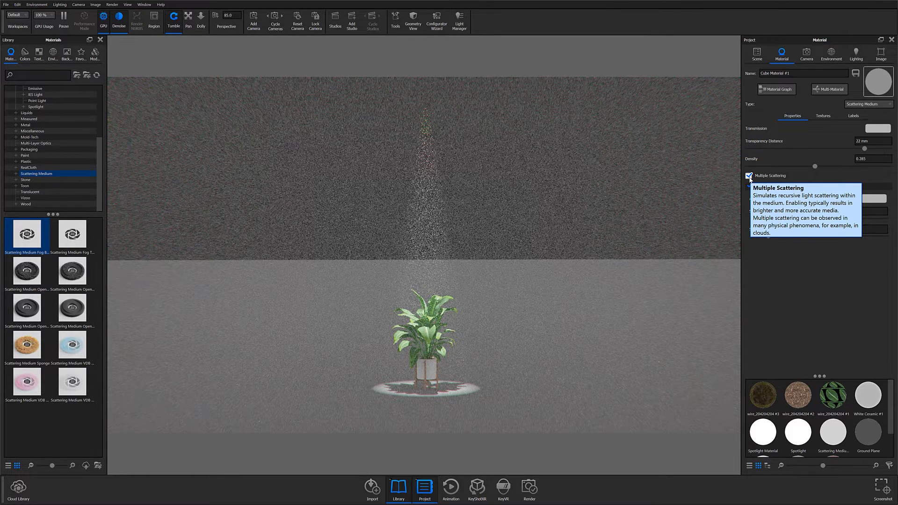
{"action": "left_click", "coordinate": [749, 186]}
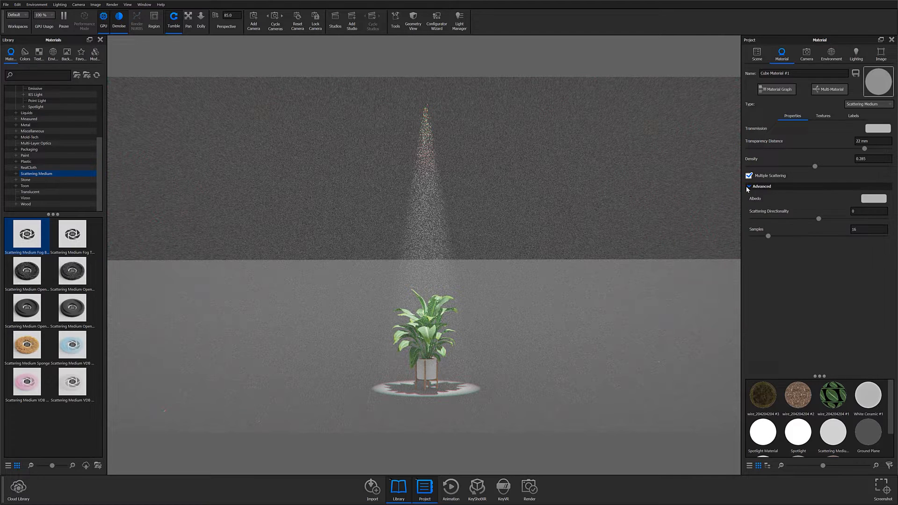
{"action": "left_click", "coordinate": [748, 186]}
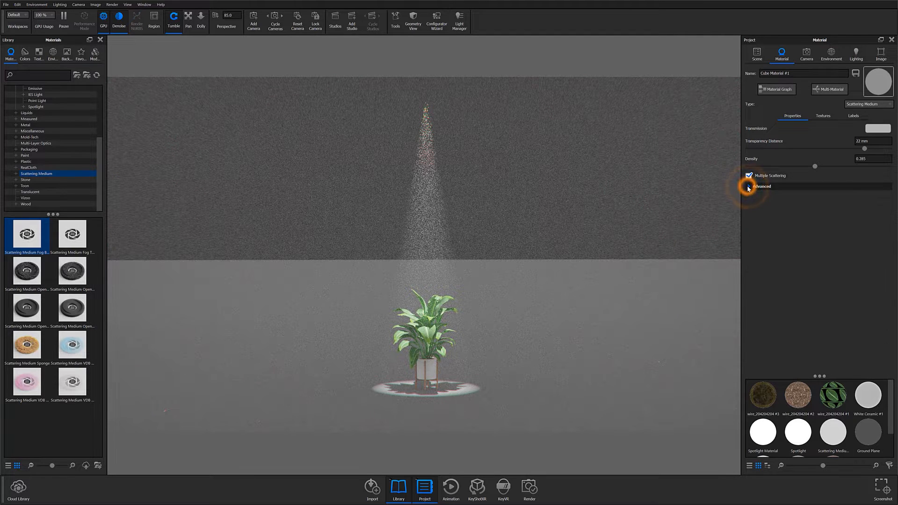
{"action": "left_click", "coordinate": [748, 186]}
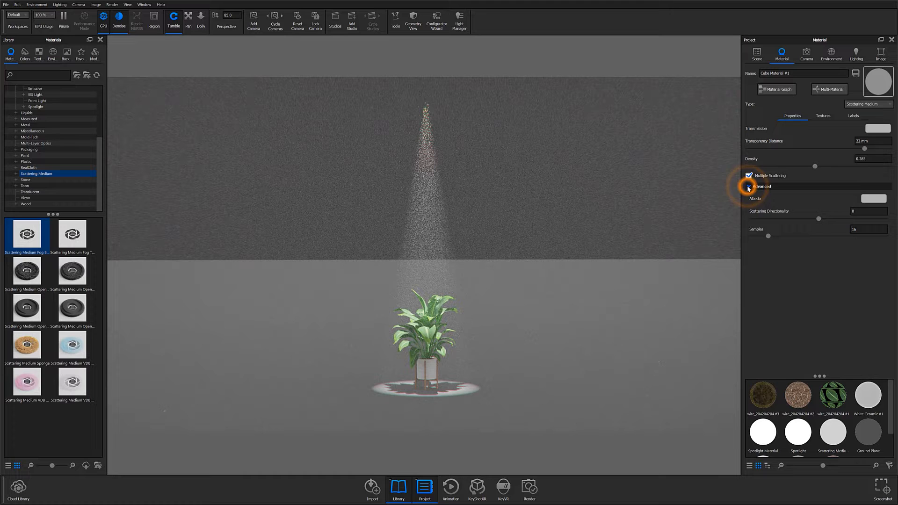
{"action": "left_click", "coordinate": [749, 187]}
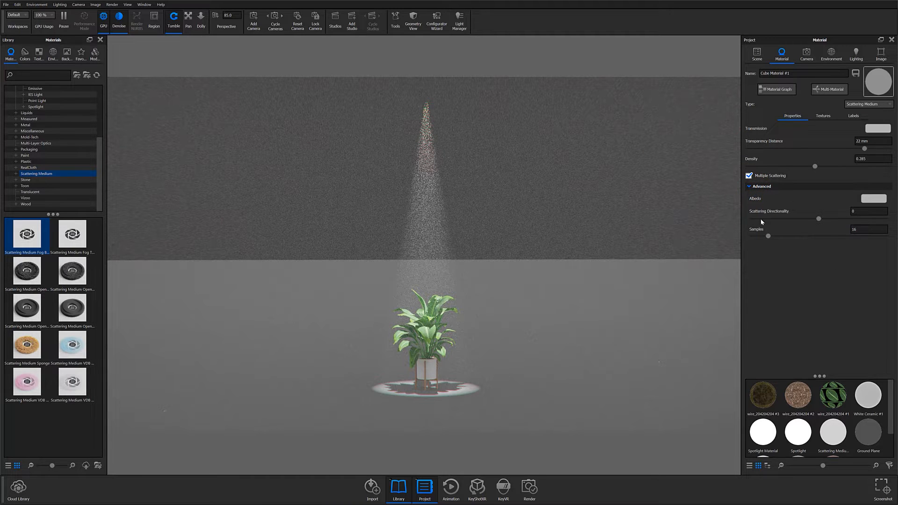
Try yellow and cyan Albedo colours for the fog, then cancel to keep neutral grey.
{"action": "left_click", "coordinate": [874, 198]}
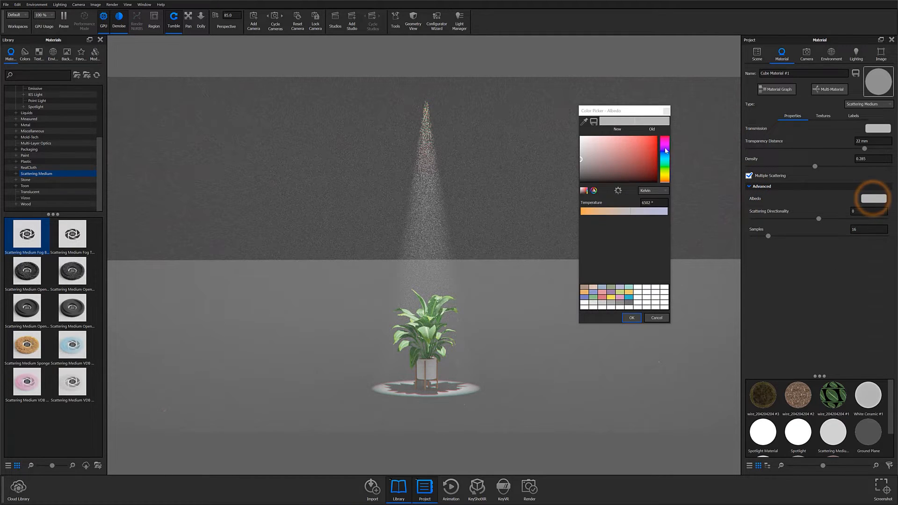
{"action": "left_click", "coordinate": [664, 157]}
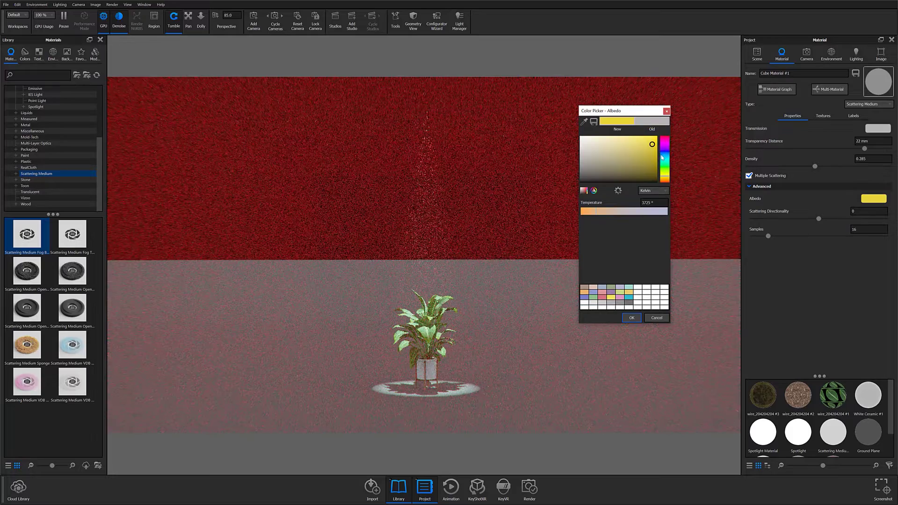
{"action": "left_click_drag", "start_coordinate": [664, 143], "coordinate": [664, 160]}
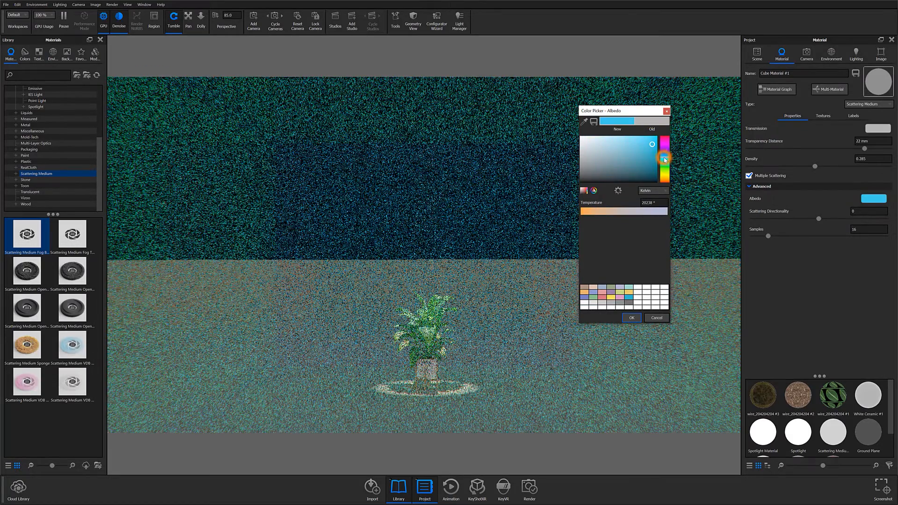
{"action": "left_click", "coordinate": [631, 318]}
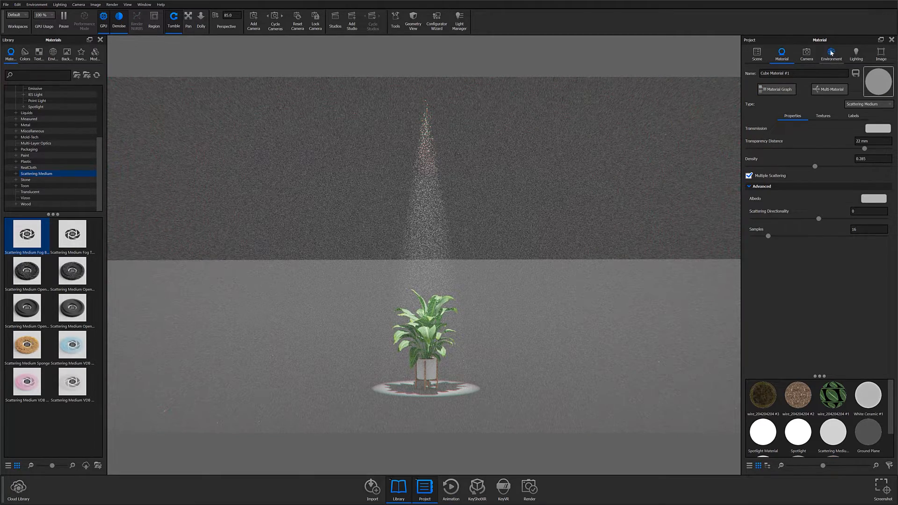
Set the Environment background Color to solid black in the HDRI Editor.
{"action": "left_click", "coordinate": [830, 52]}
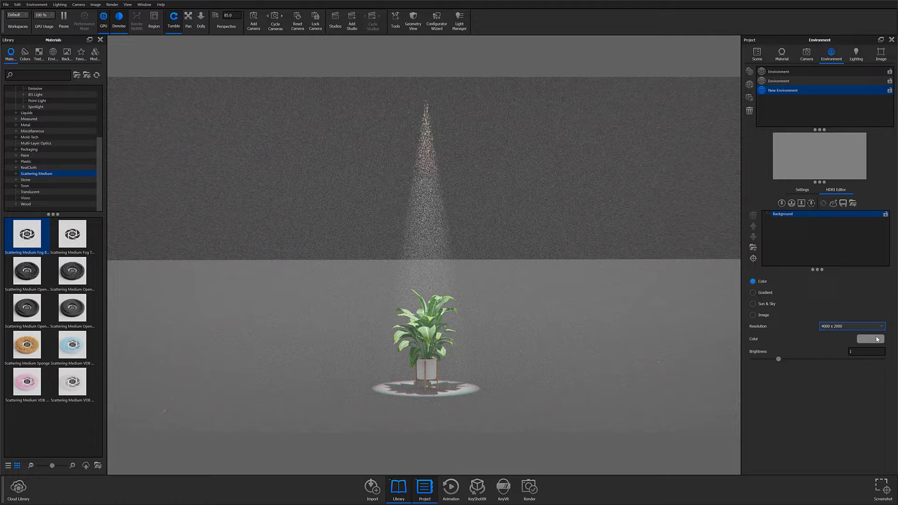
{"action": "left_click", "coordinate": [870, 338]}
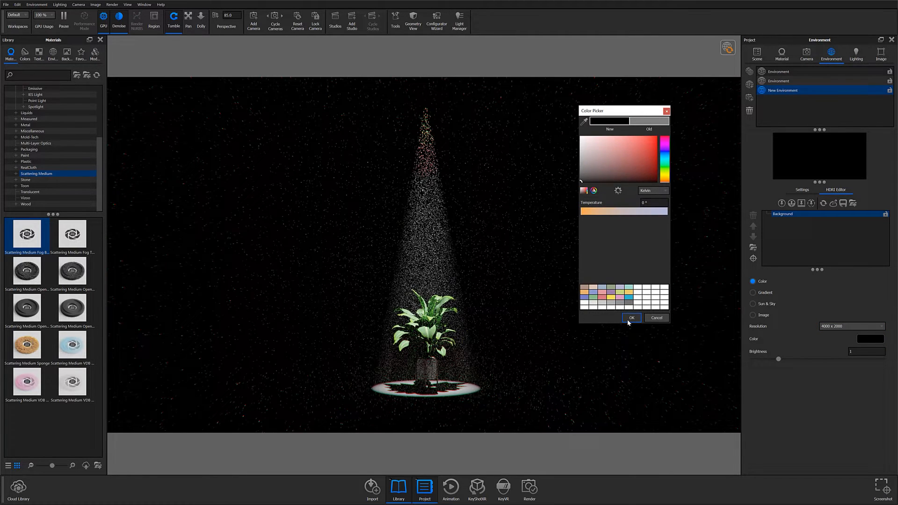
{"action": "left_click", "coordinate": [804, 54]}
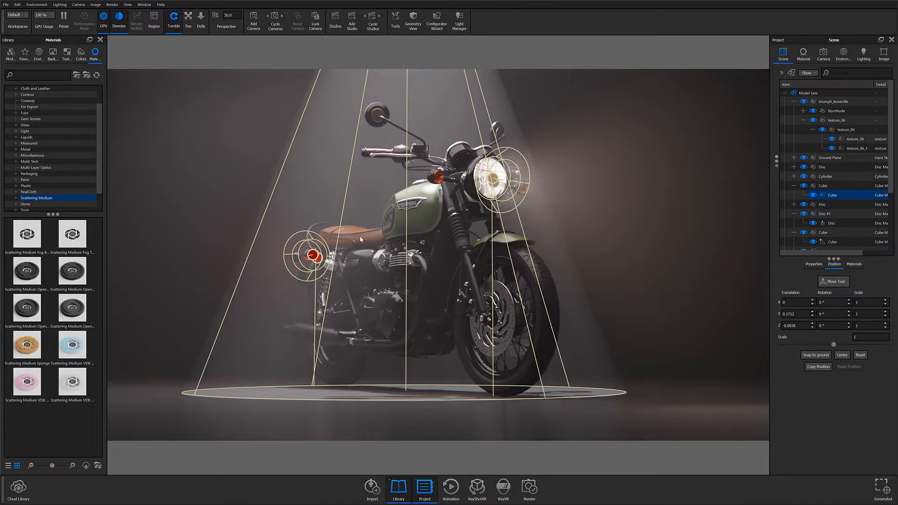
{"action": "mouse_move", "coordinate": [441, 322]}
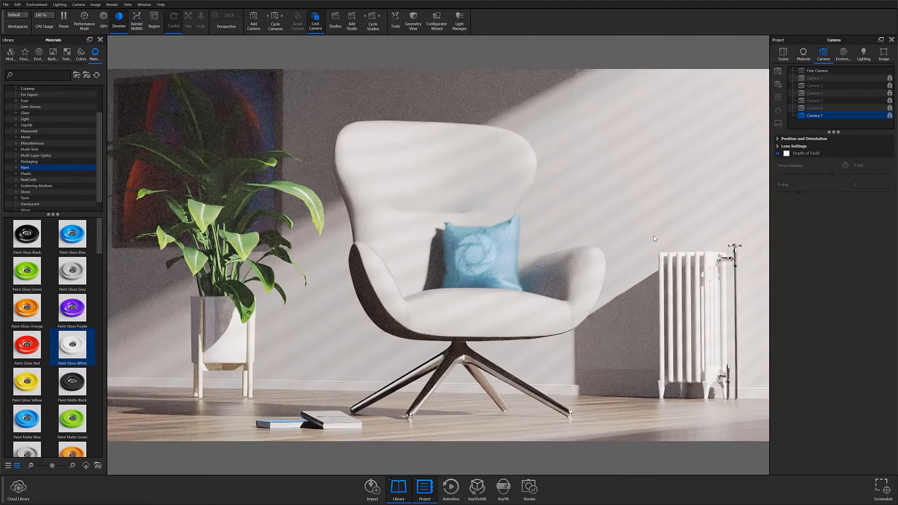
View the lounge-chair living-room example scene through the Free Camera.
{"action": "left_click", "coordinate": [826, 71]}
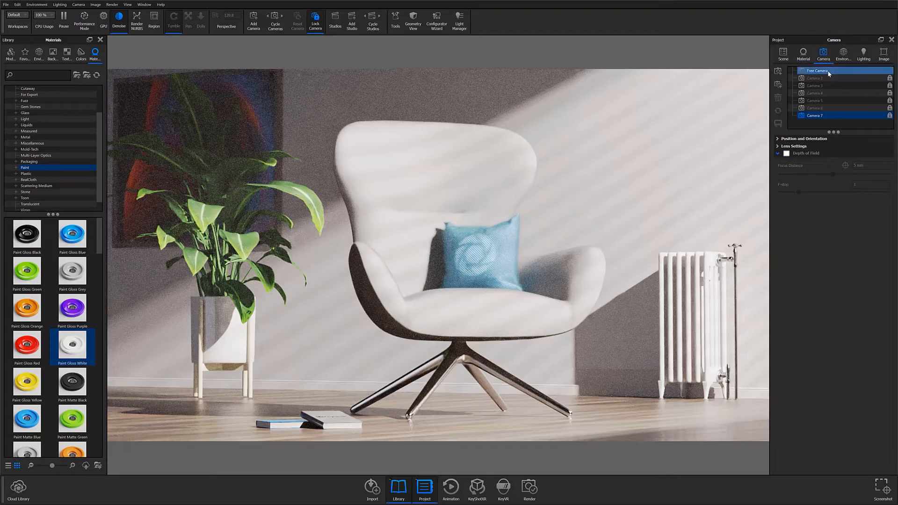